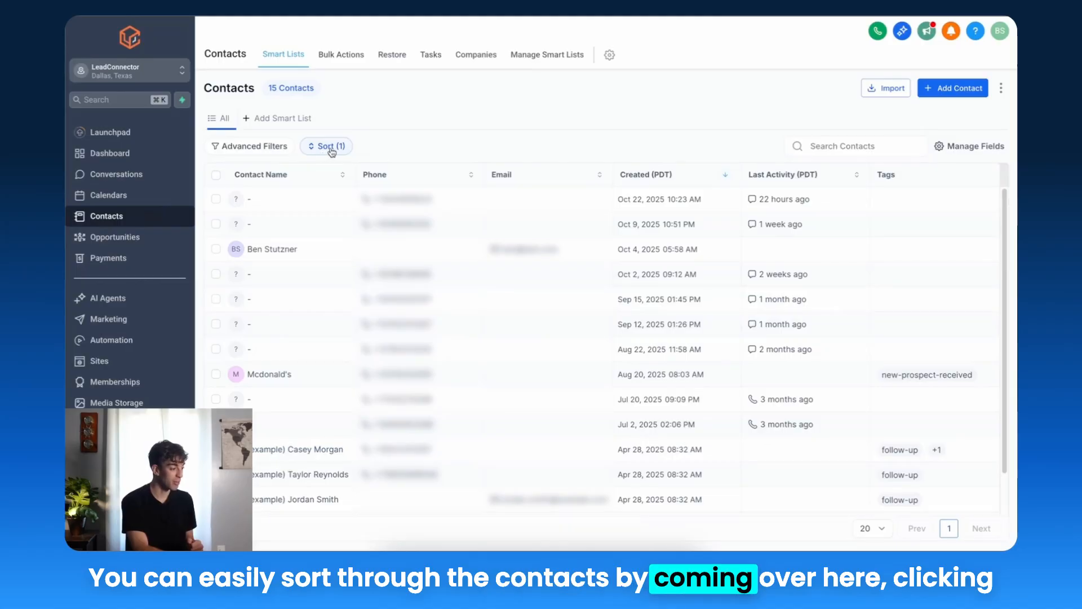
- Change the Contacts sort field from Created date to Phone
left_click(325, 146)
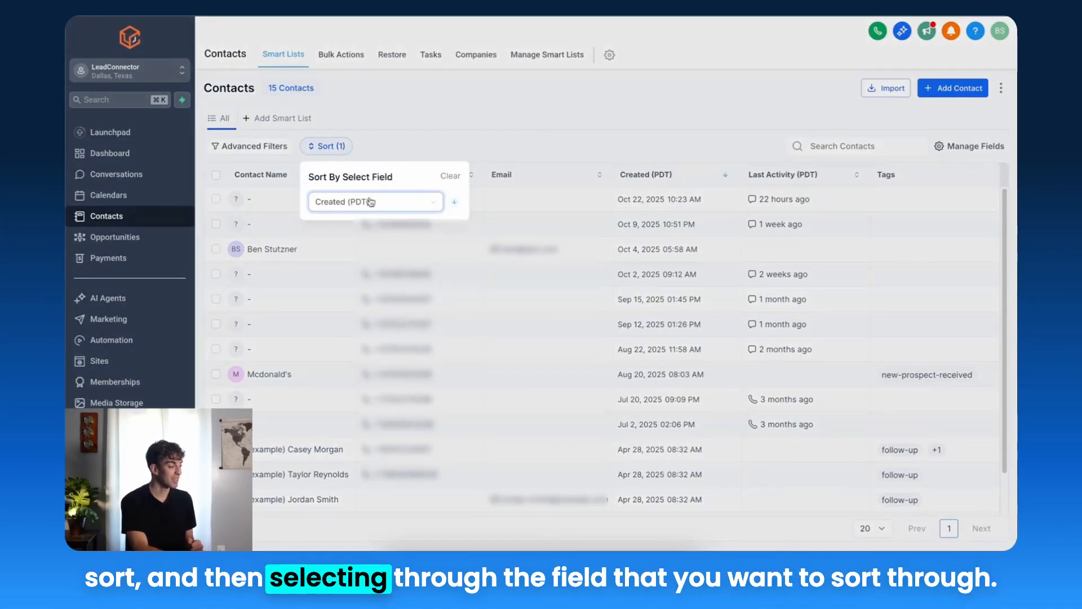
left_click(375, 201)
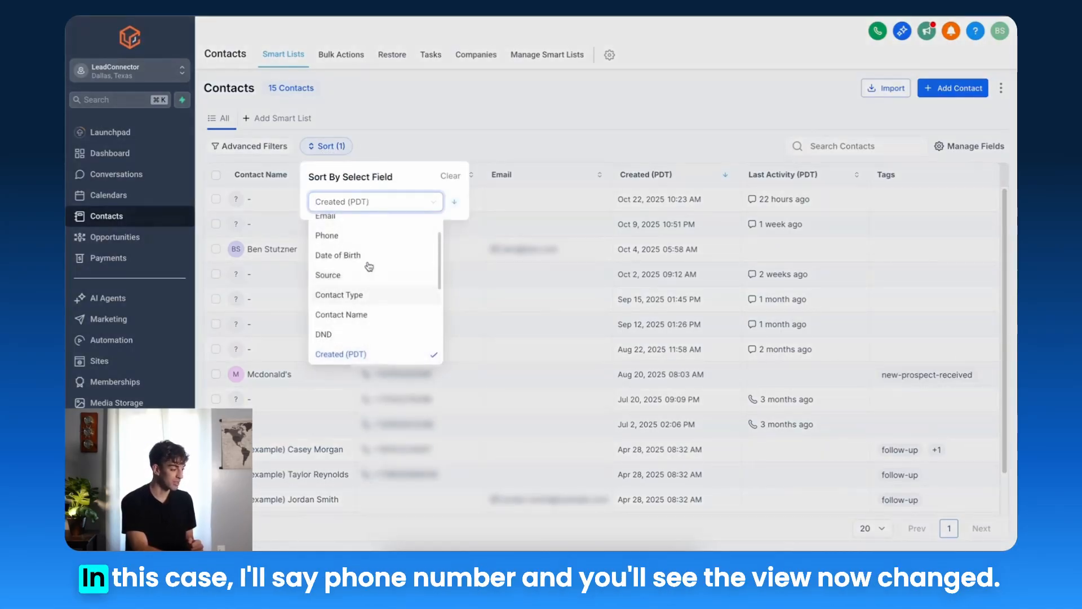
left_click(327, 235)
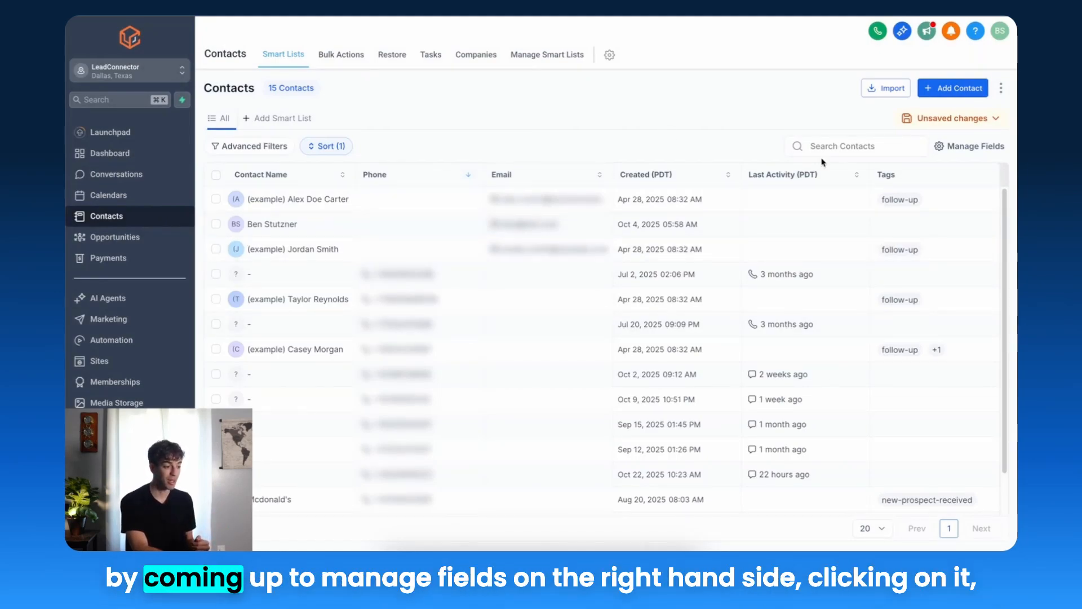
mouse_move(976, 151)
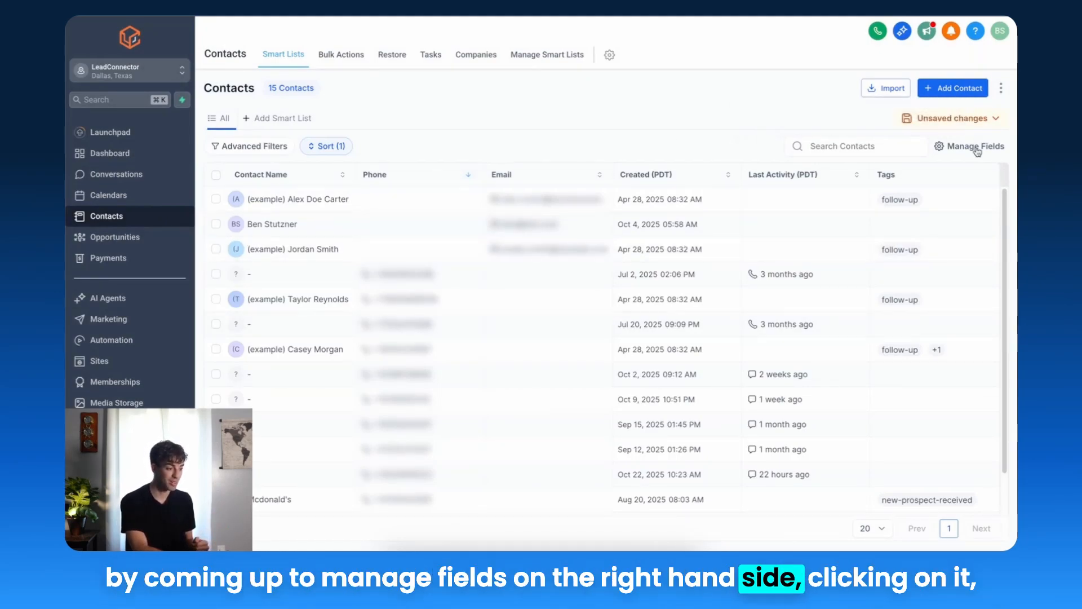
- Open Manage Fields for the Contacts table and toggle the Tags column
left_click(975, 146)
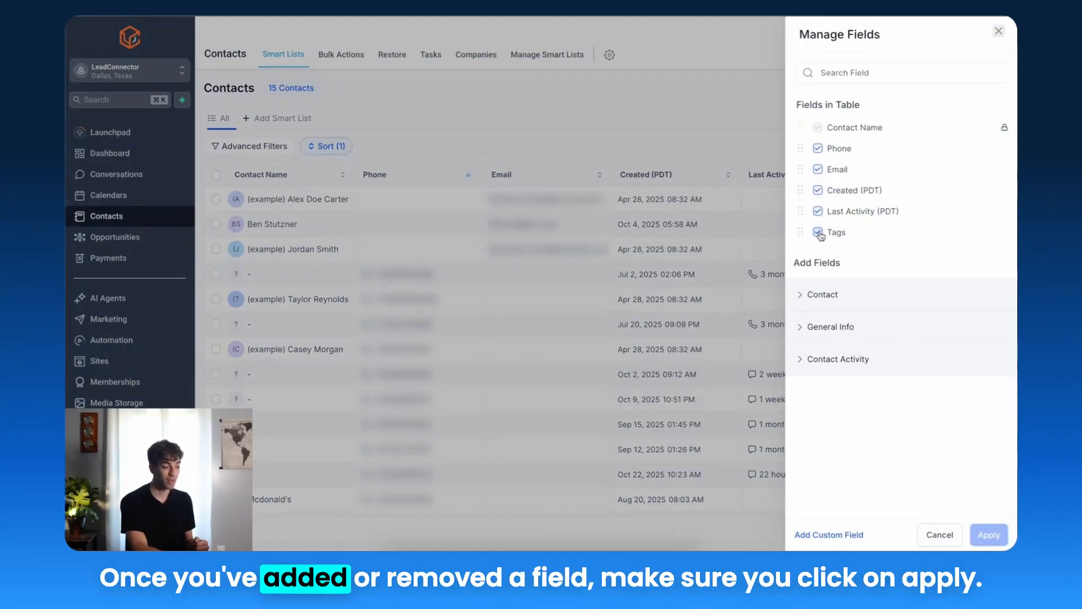
left_click(817, 232)
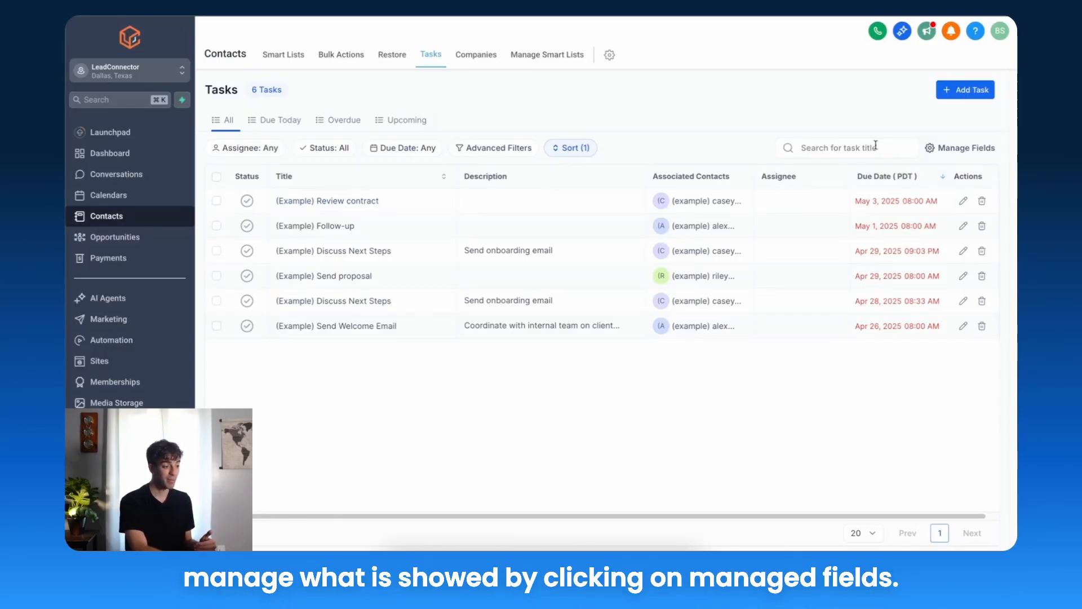
mouse_move(968, 152)
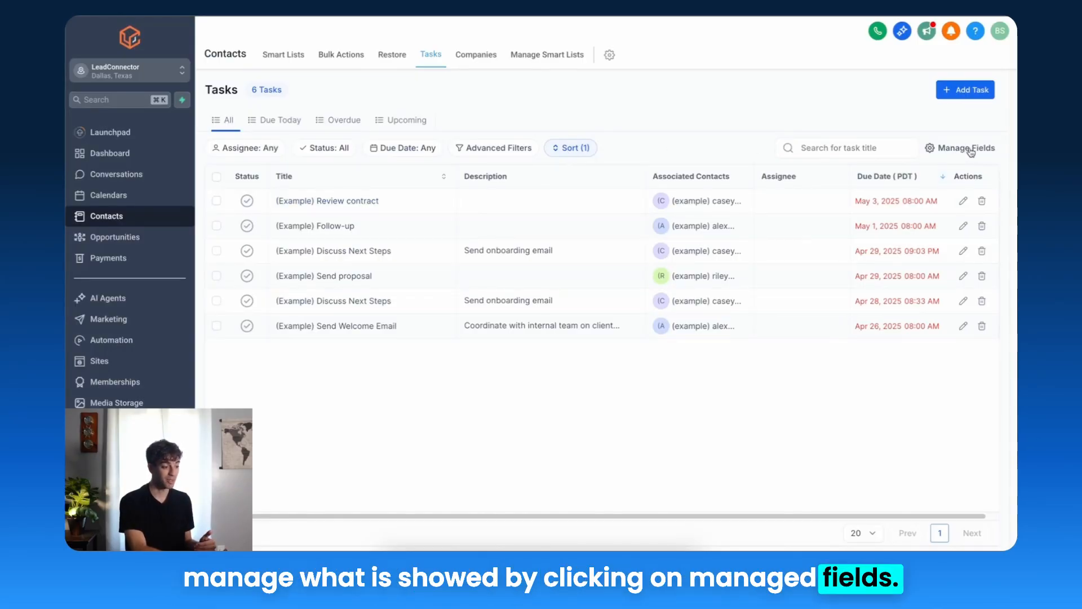
- Open the column settings for the Tasks table
left_click(476, 54)
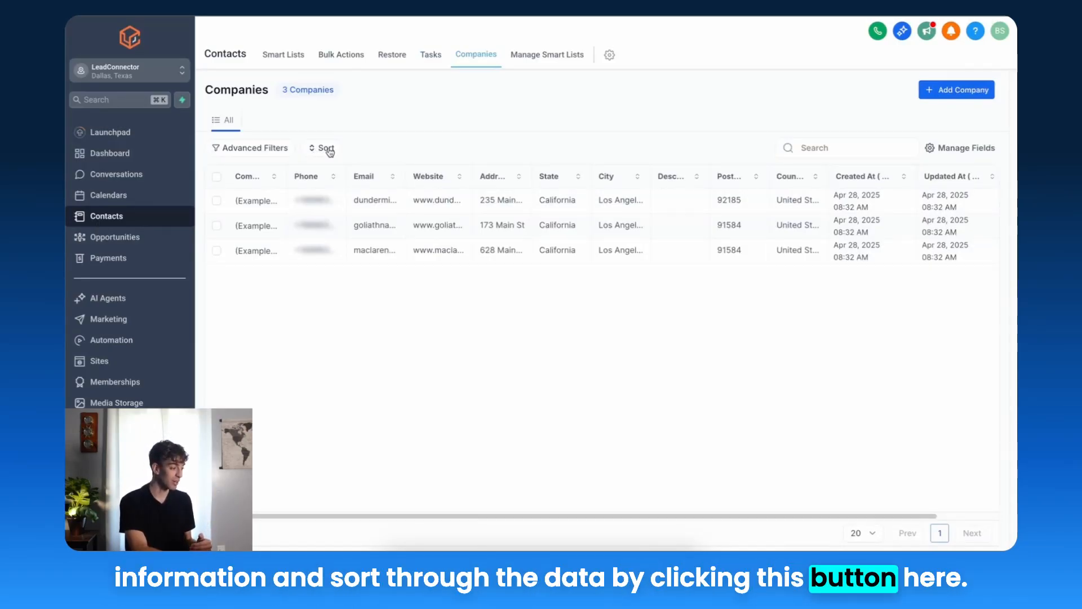
- Open the sorting options for the Companies list
left_click(114, 236)
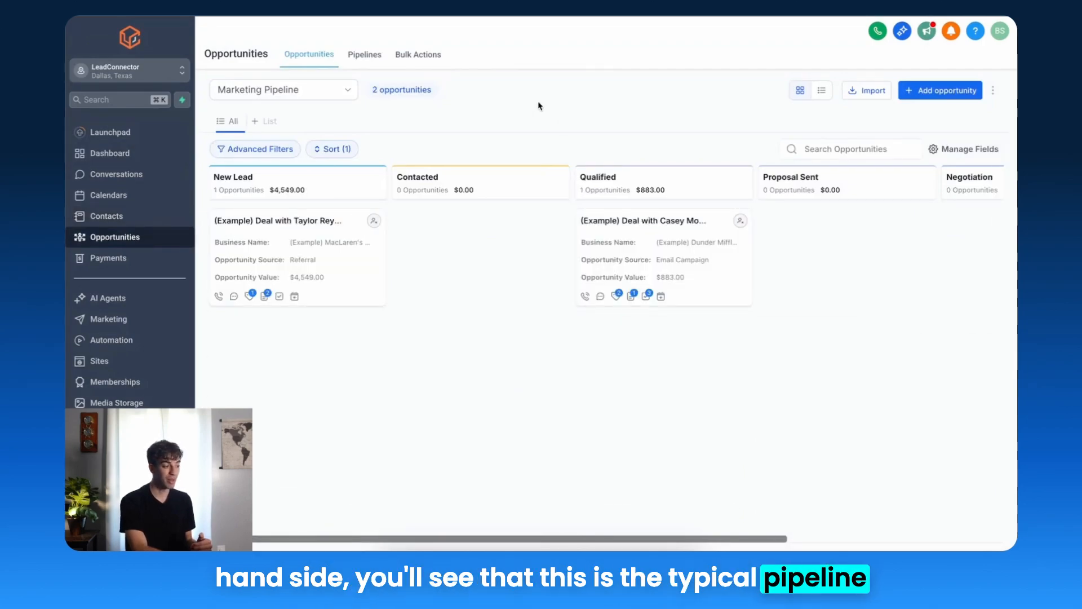
mouse_move(523, 123)
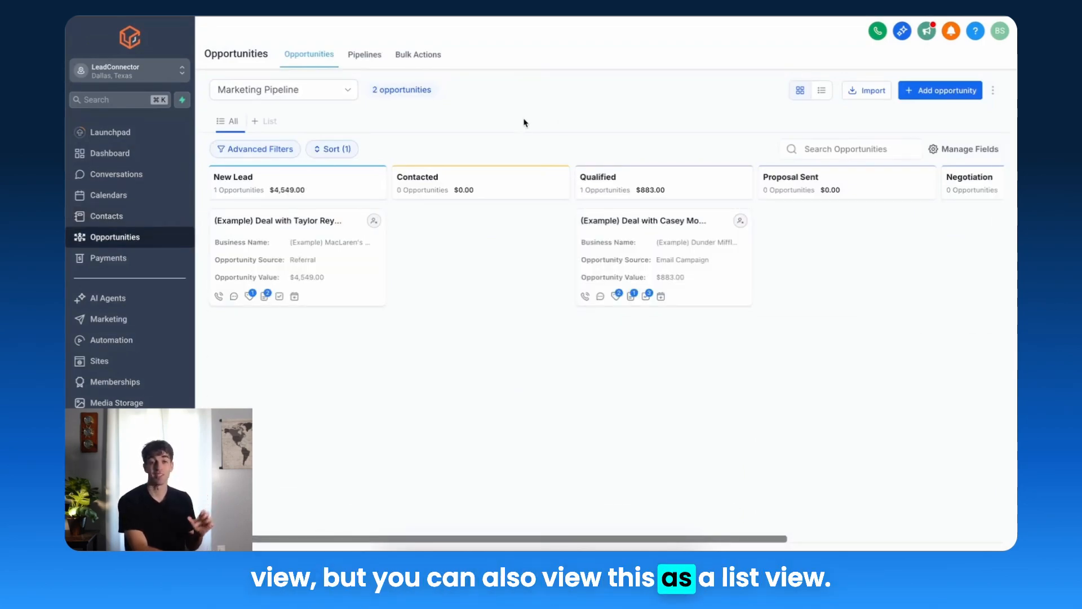
mouse_move(822, 91)
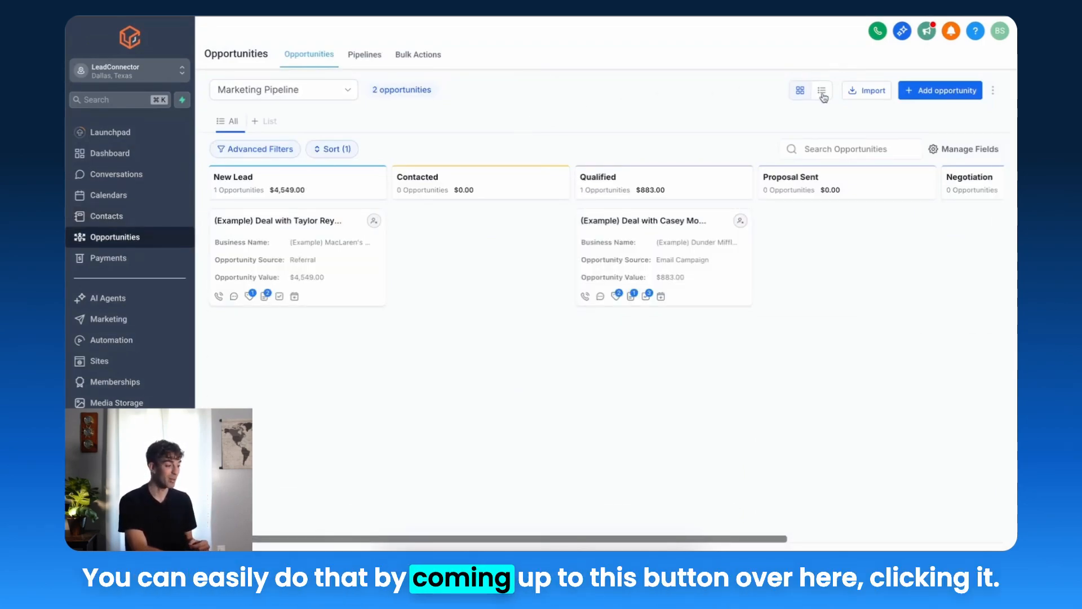
- Switch the Marketing Pipeline opportunities from board to list view
left_click(821, 90)
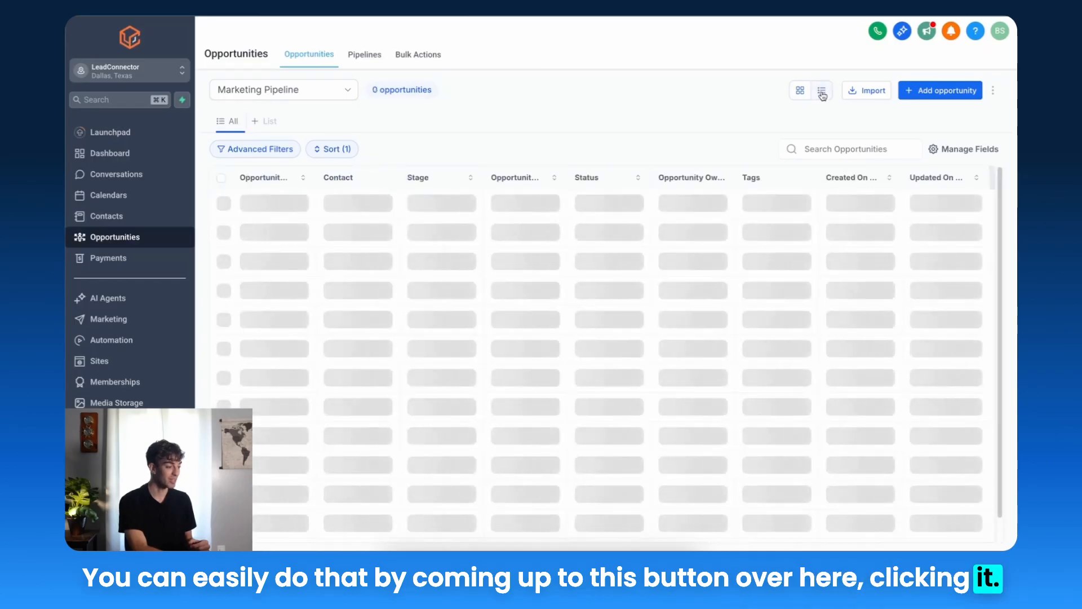
left_click(820, 90)
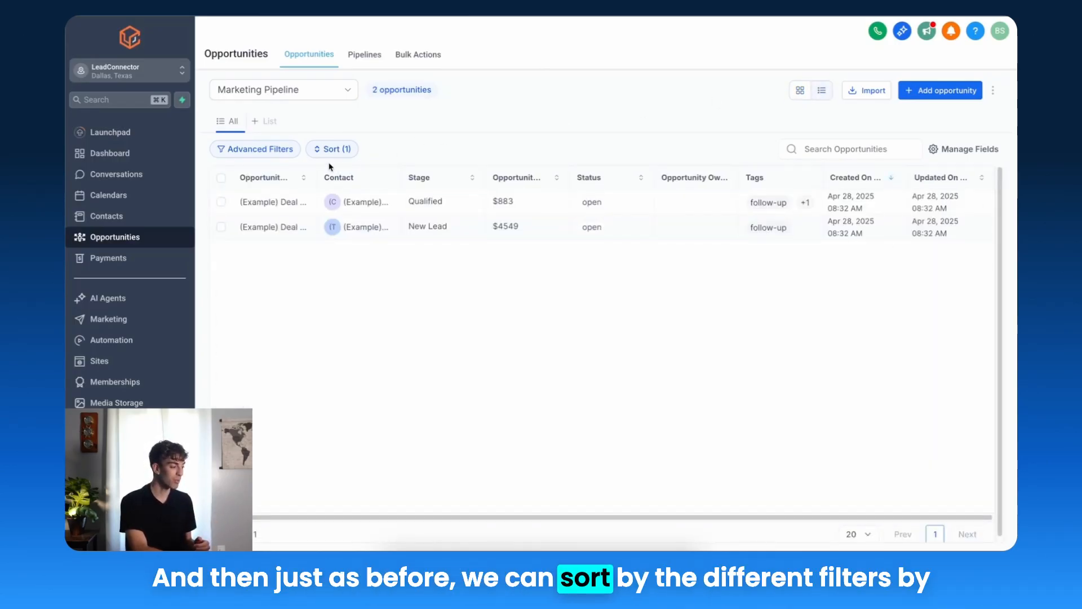
- Check the opportunities sort options, then open their Manage Fields panel
left_click(333, 149)
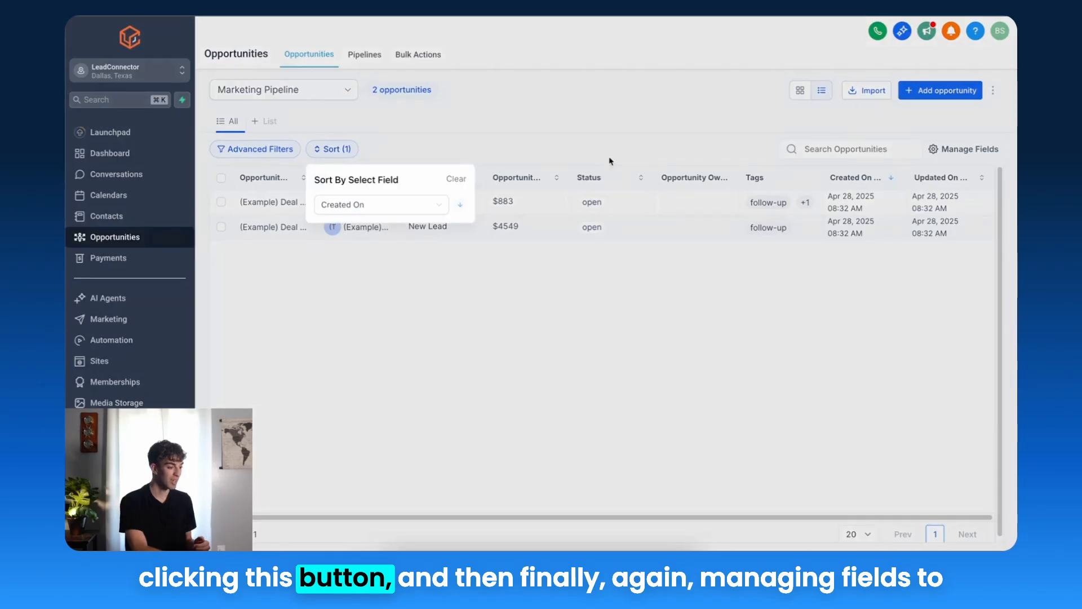
left_click(962, 149)
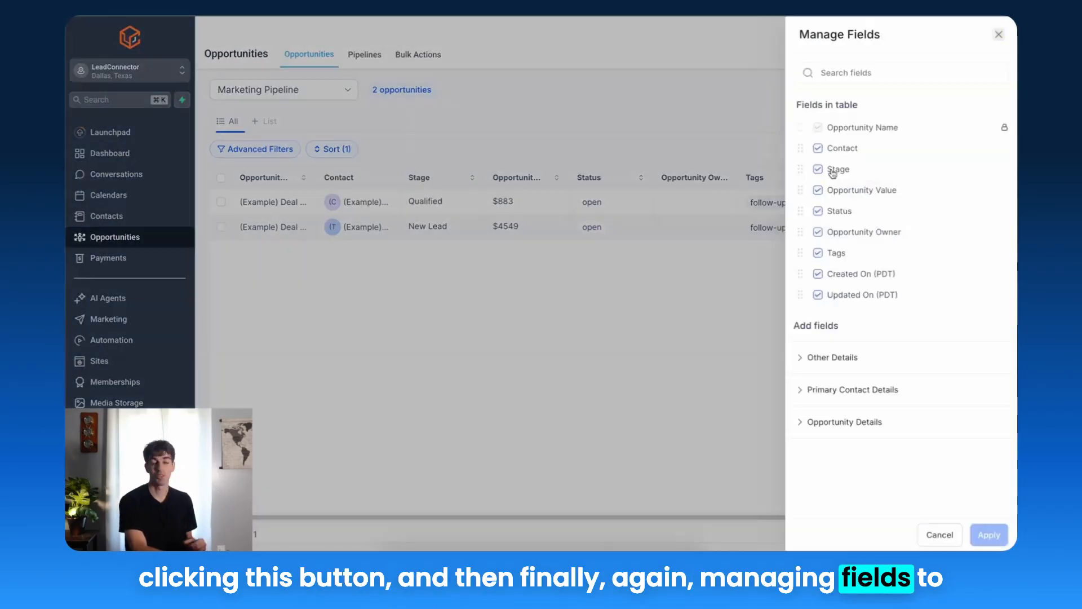